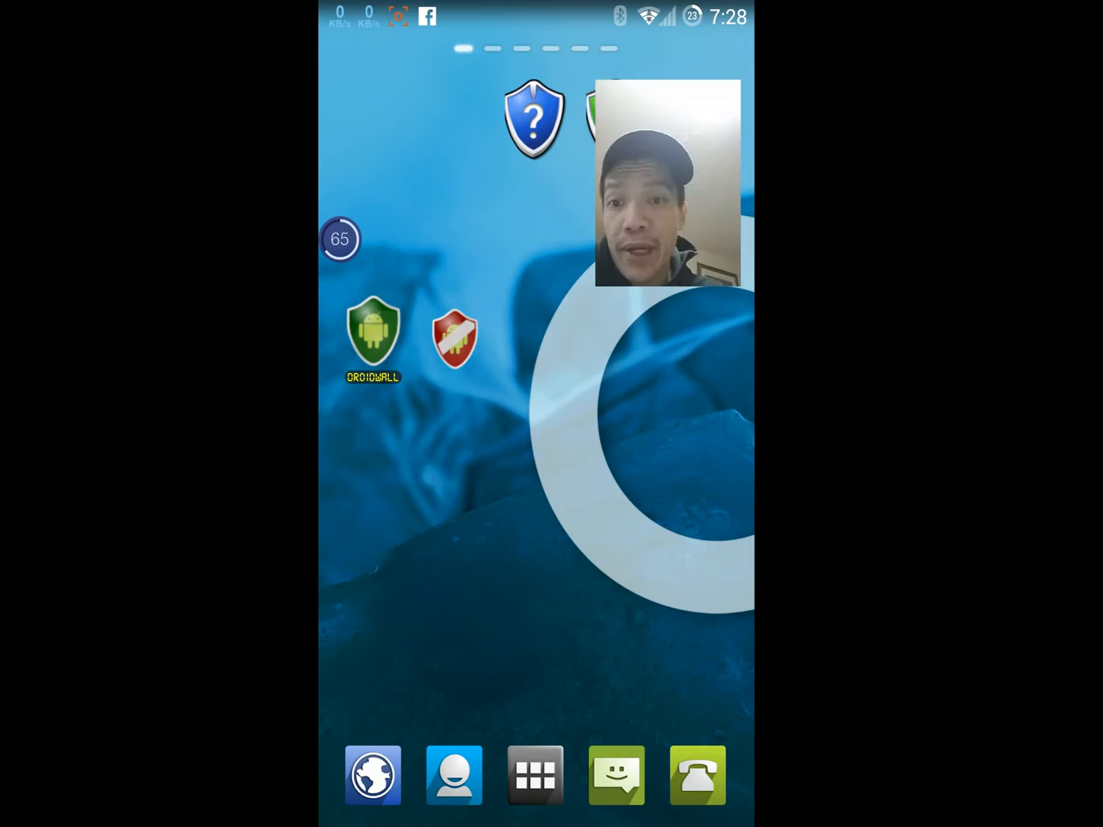
# Step: Launch DroidWall from its home-screen icon and bring up the mode selection dialog
pyautogui.click(374, 334)
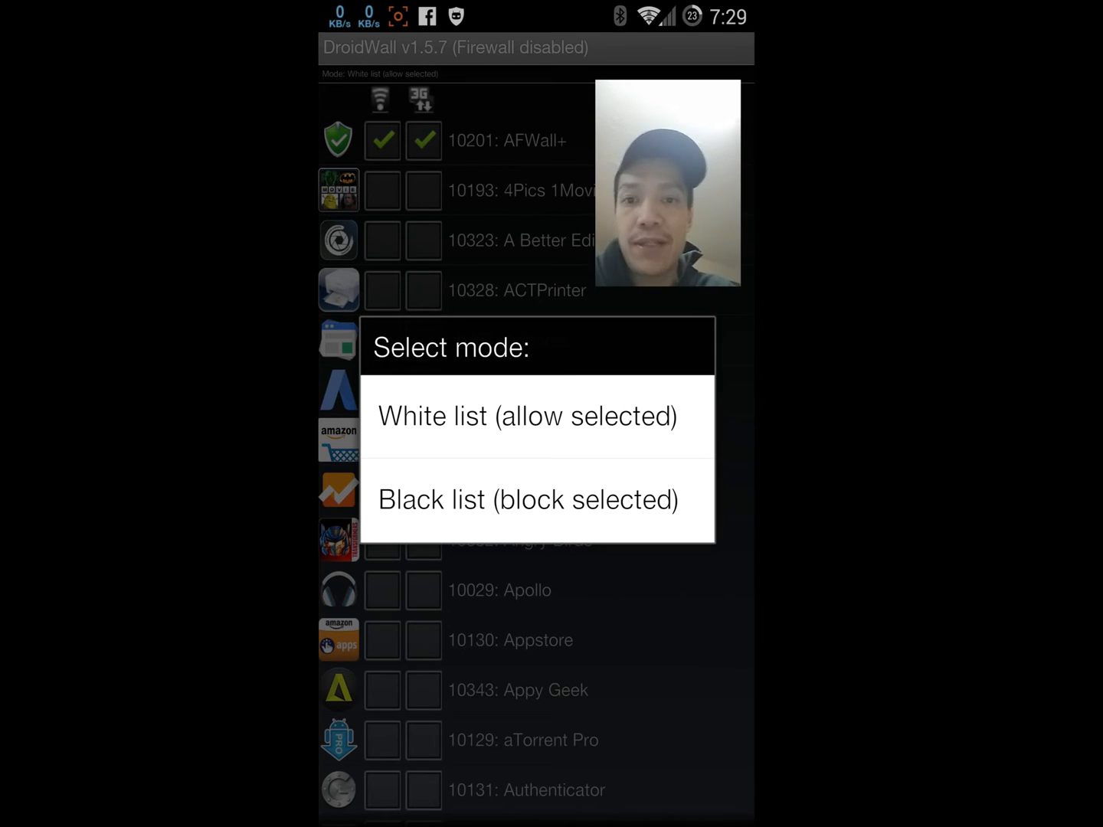
# Step: Choose 'White list (allow selected)' as the firewall mode
pyautogui.click(527, 417)
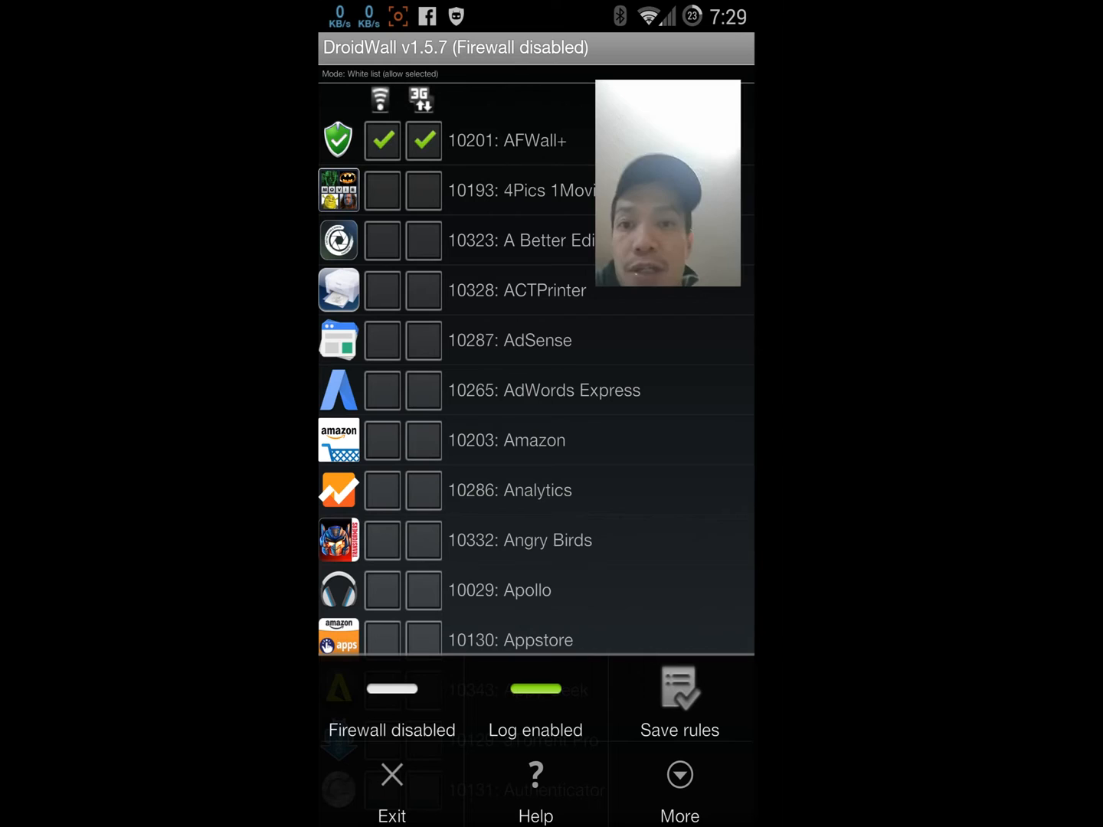
# Step: Tick the Wi-Fi and 3G checkboxes for '10203: Amazon' in the app list
pyautogui.click(381, 440)
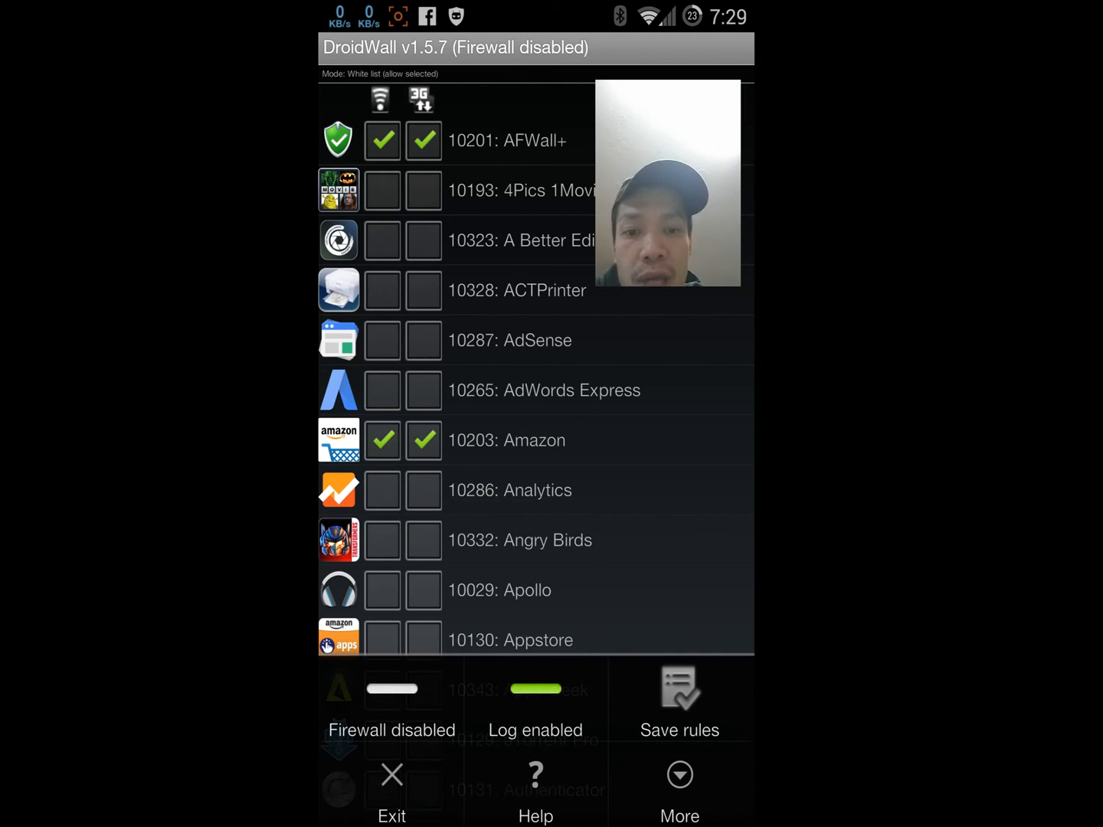
pyautogui.click(678, 692)
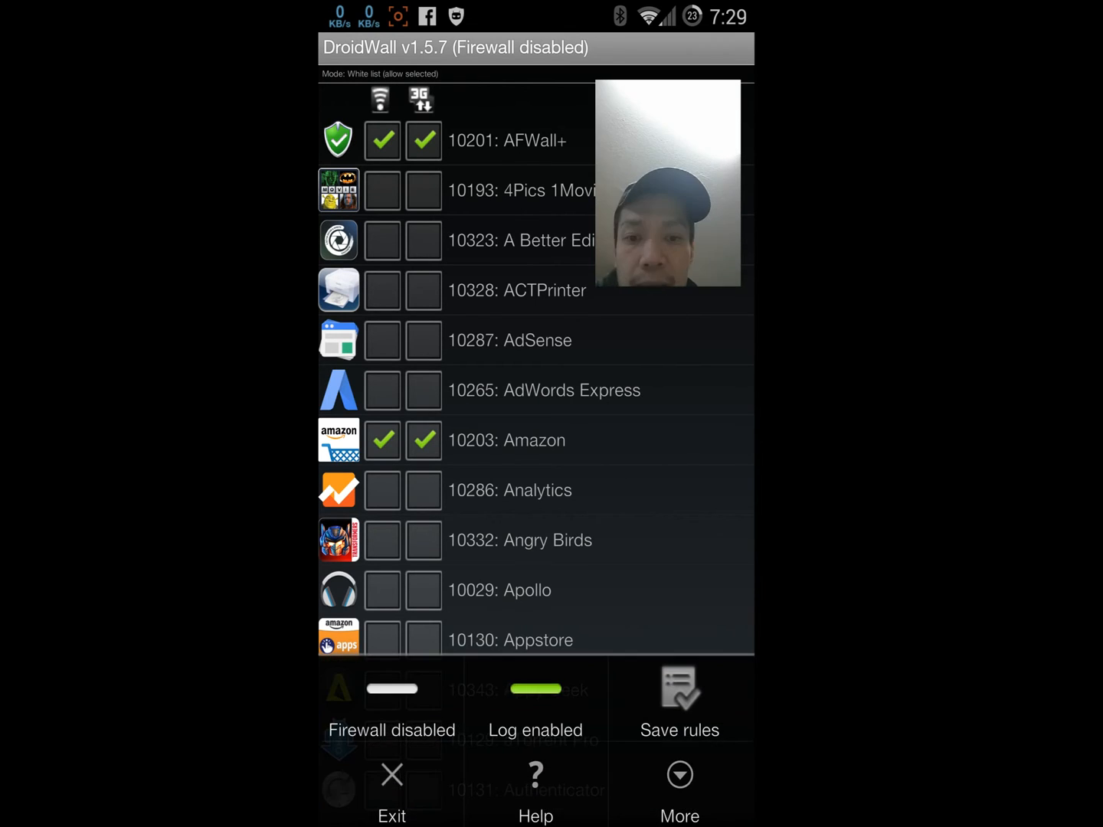
# Step: Save the firewall rules with Amazon allowed and exit to the home screen
pyautogui.click(679, 789)
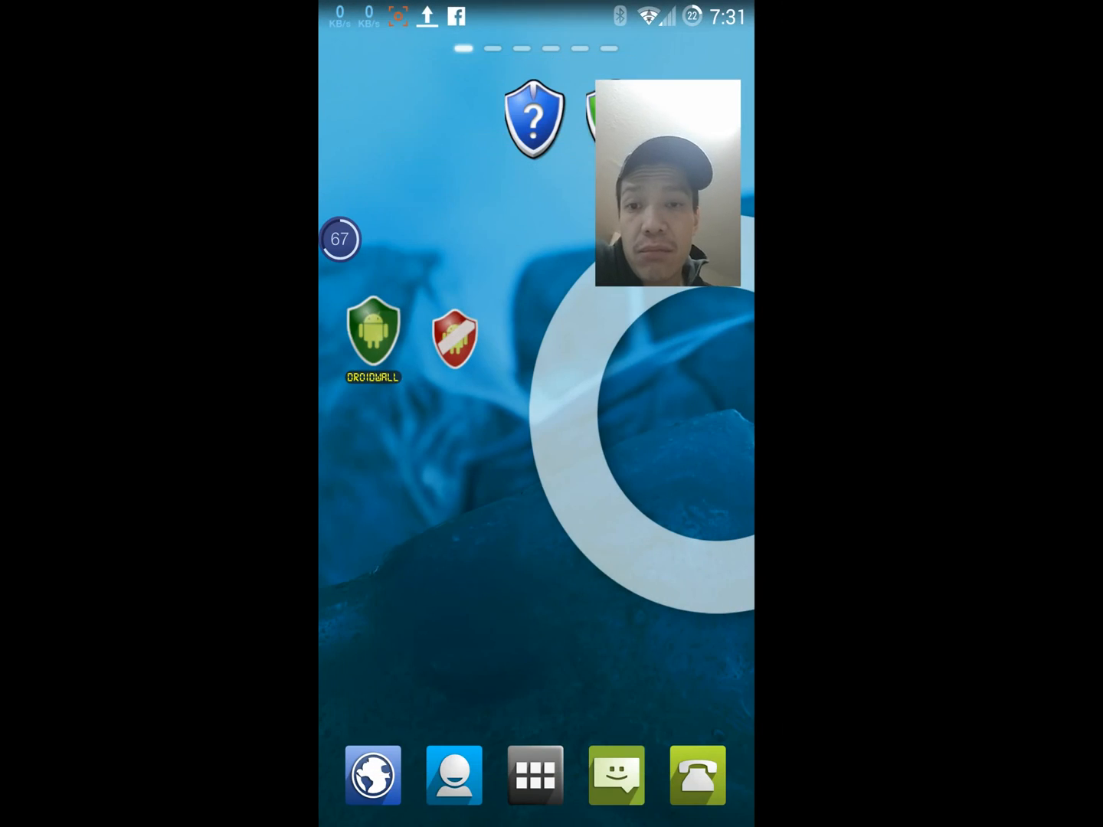
pyautogui.click(453, 334)
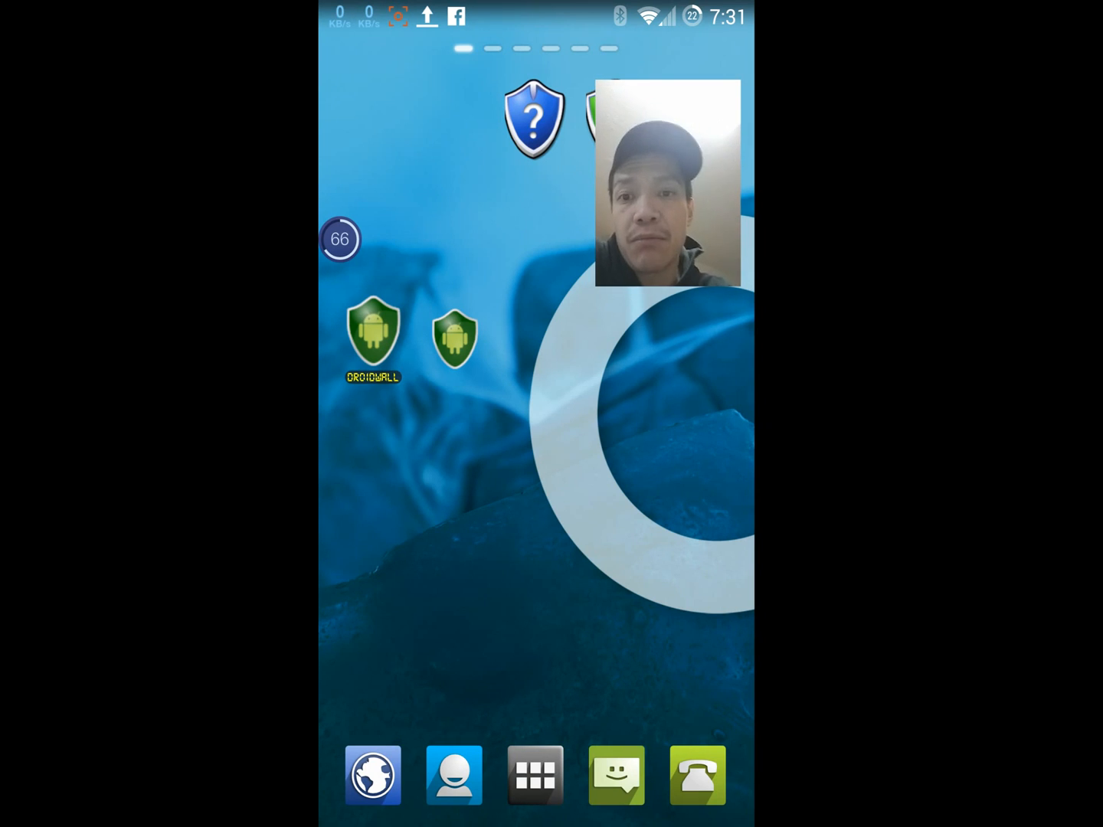
pyautogui.click(453, 337)
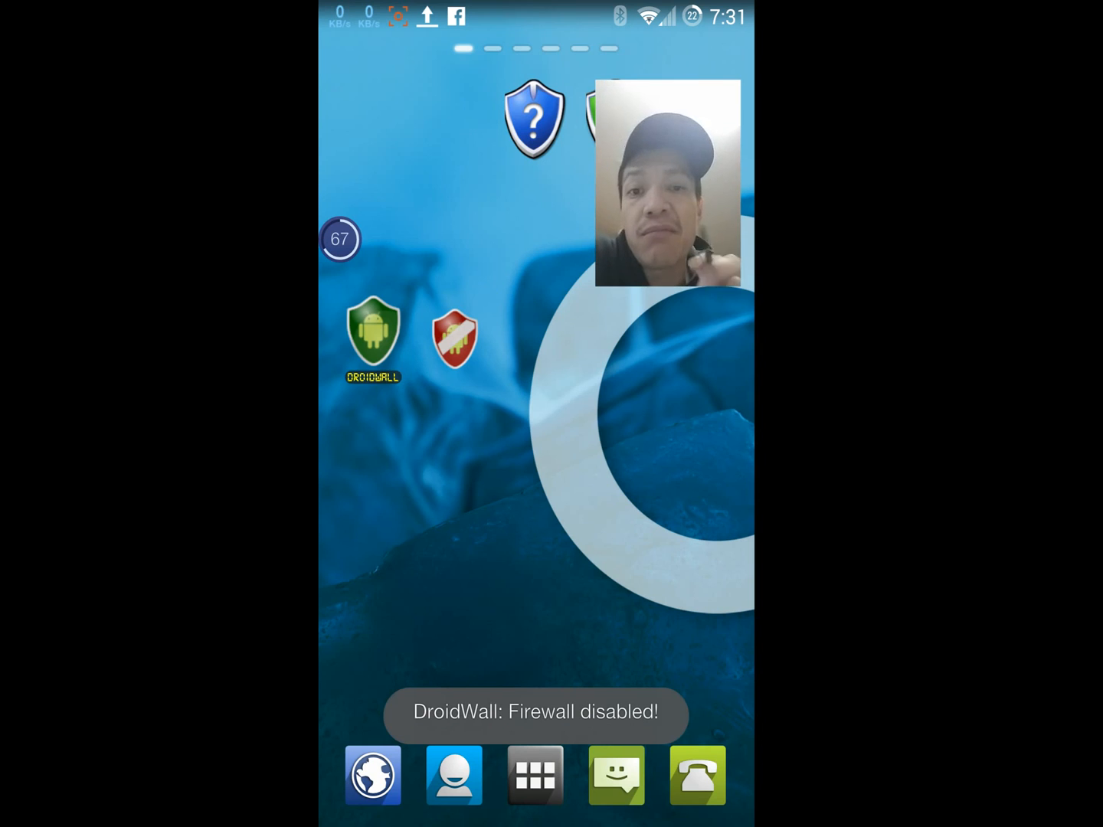